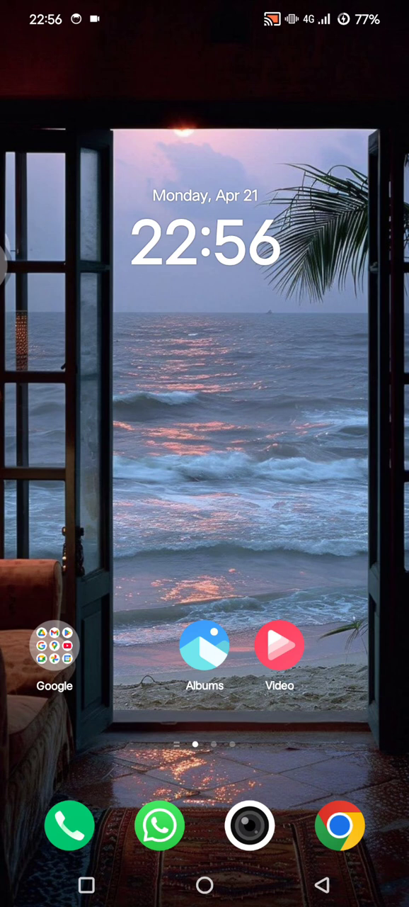
Expand the Google folder on the home screen to show its apps
left_click(54, 646)
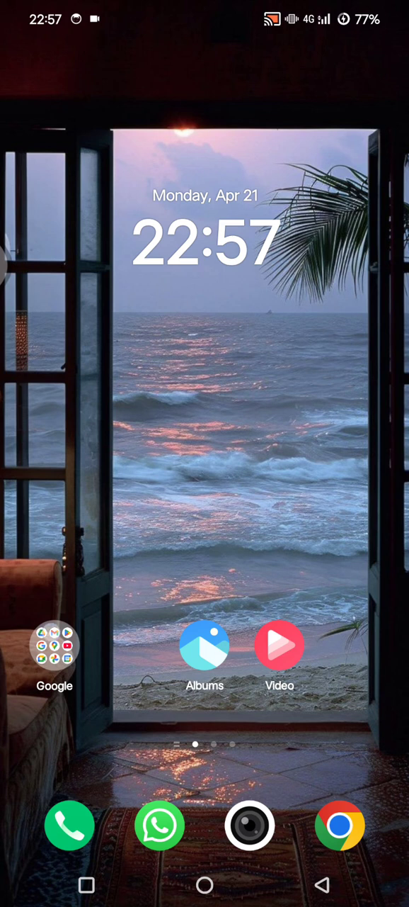
left_click(53, 651)
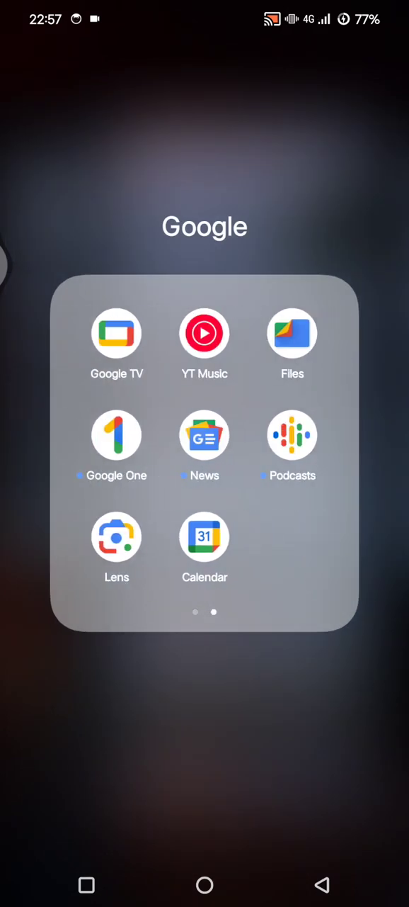
Close the Google folder and load winehq.org in Chrome
left_click(292, 333)
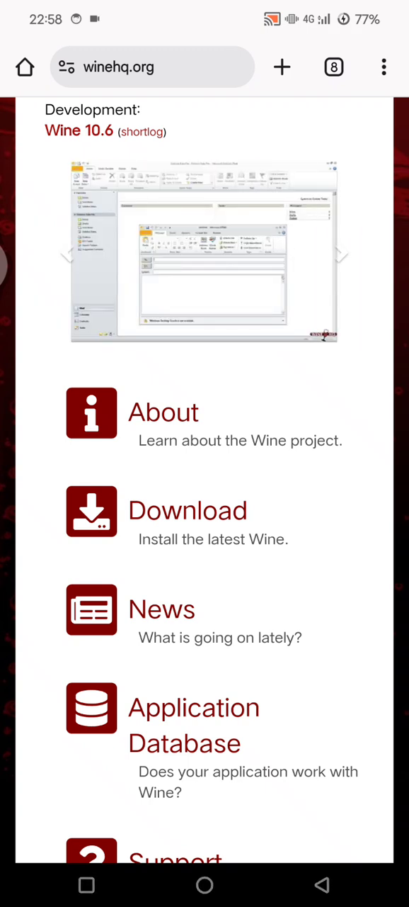
Go to the WineHQ Download page, then start a new search from the address bar
left_click(187, 510)
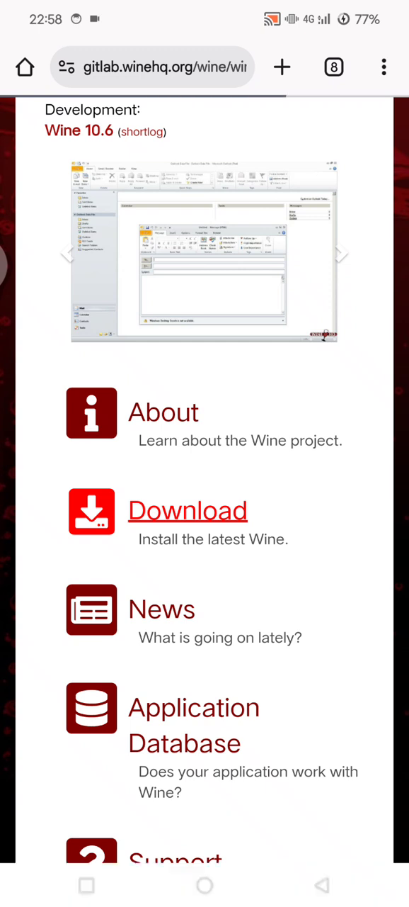
left_click(187, 510)
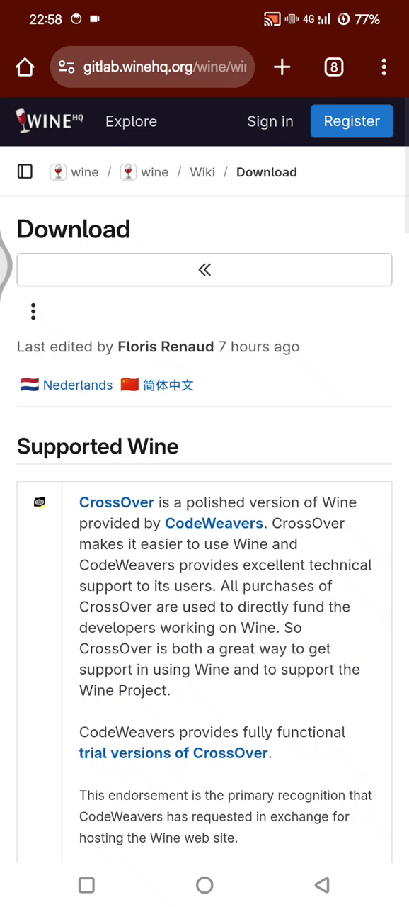
left_click(150, 68)
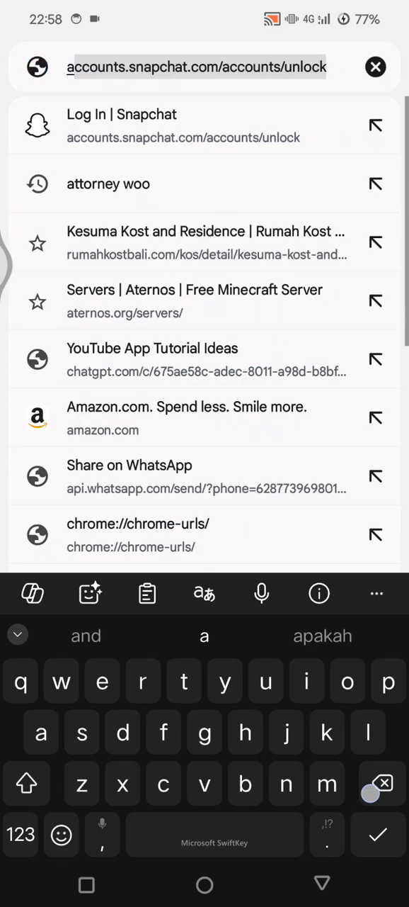
Search Google for 'exe emulator for android' via the 'exe emu' suggestion
type("aexe emulator")
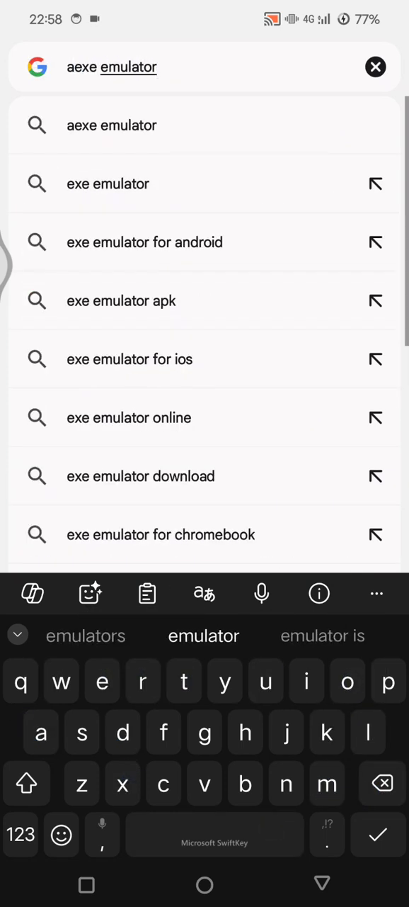
left_click(144, 241)
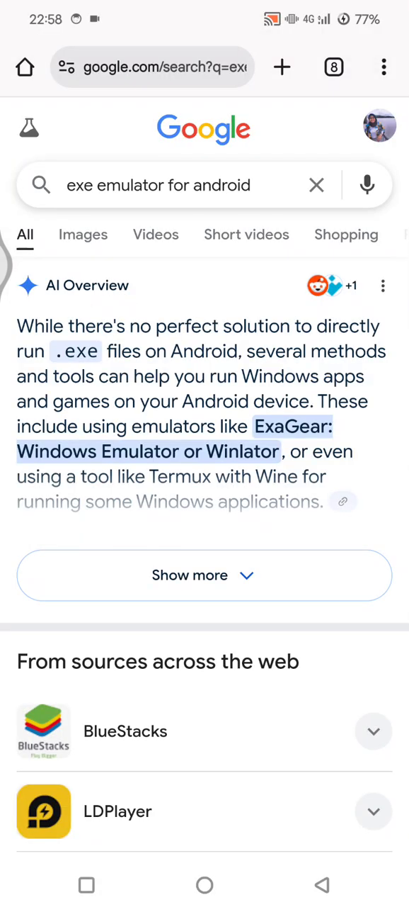
Scroll the results past the AI Overview to BlueStacks, LDPlayer, MEmu and Winlator listings
scroll("down", 3)
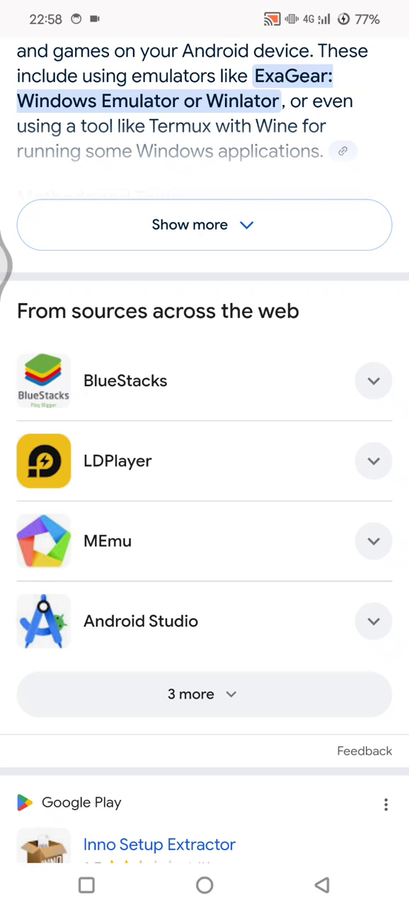
scroll("down", 3)
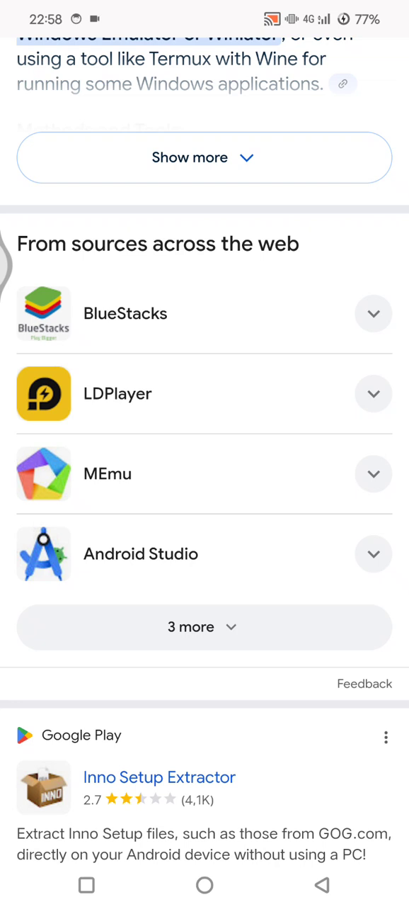
scroll("down", 3)
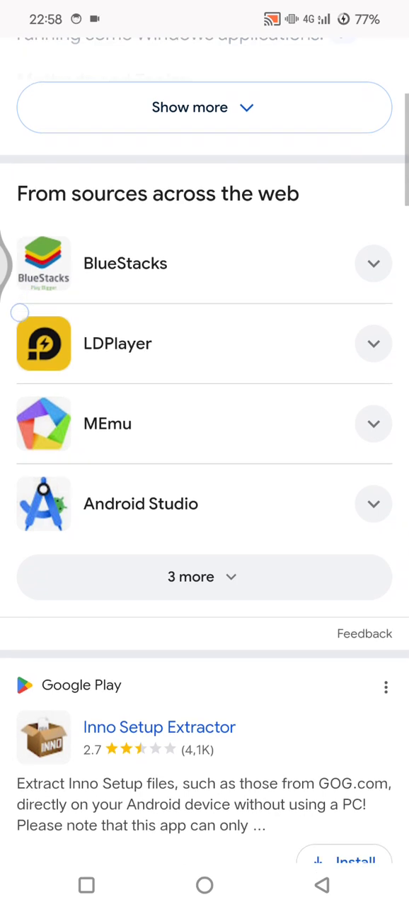
scroll("down", 3)
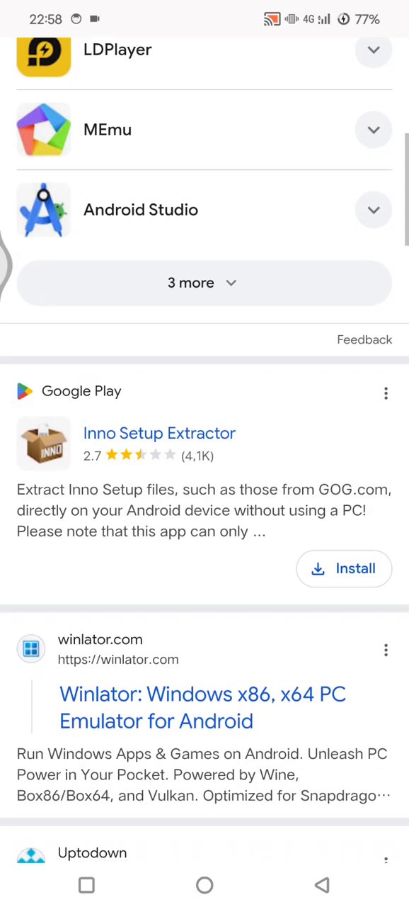